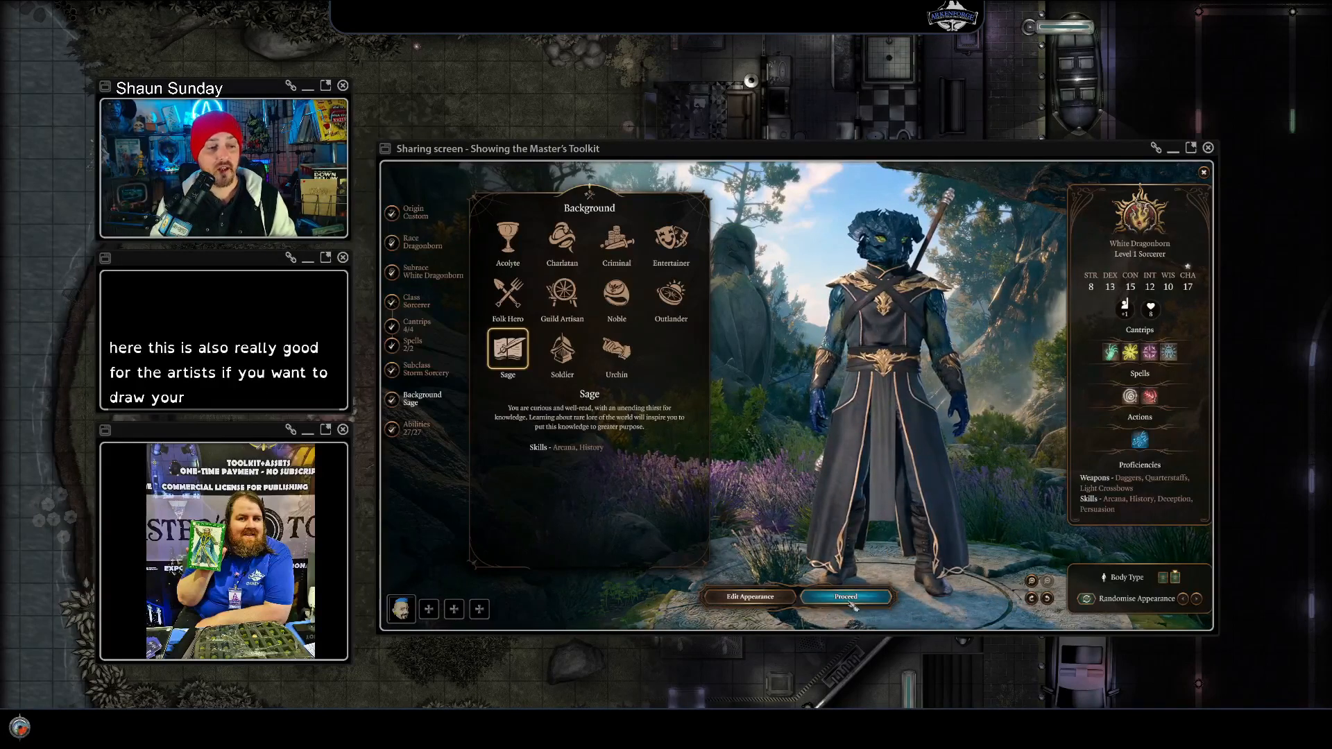
# Step: Load the screenshot, fit the head inside the ring and choose a border style for the token
pyautogui.click(845, 595)
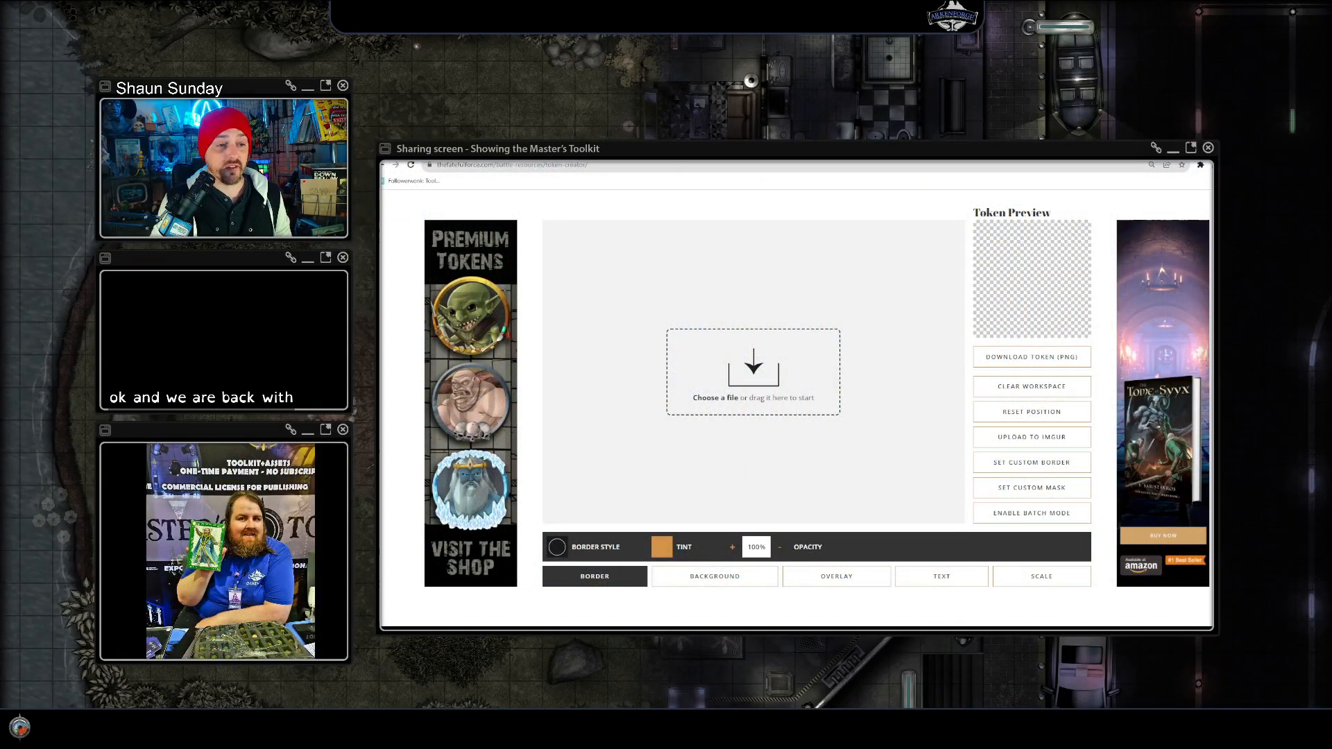
pyautogui.click(714, 576)
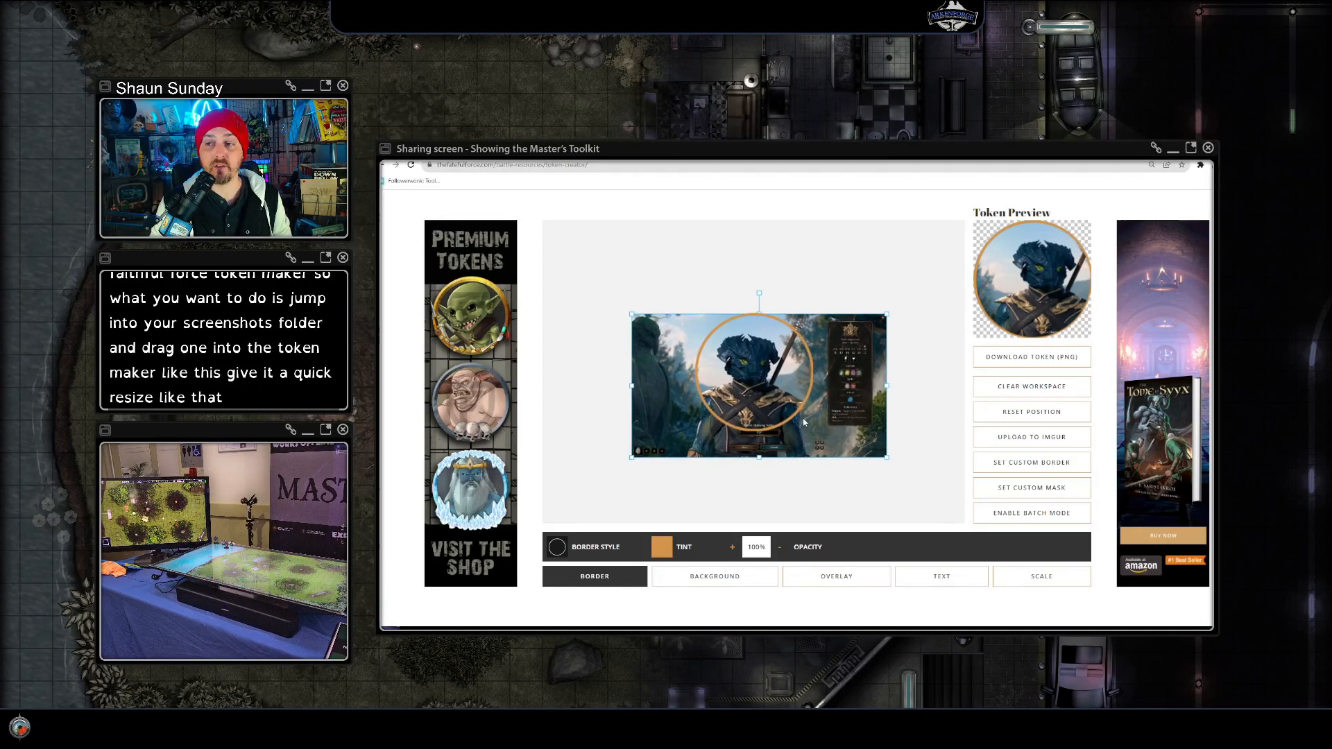
pyautogui.click(558, 547)
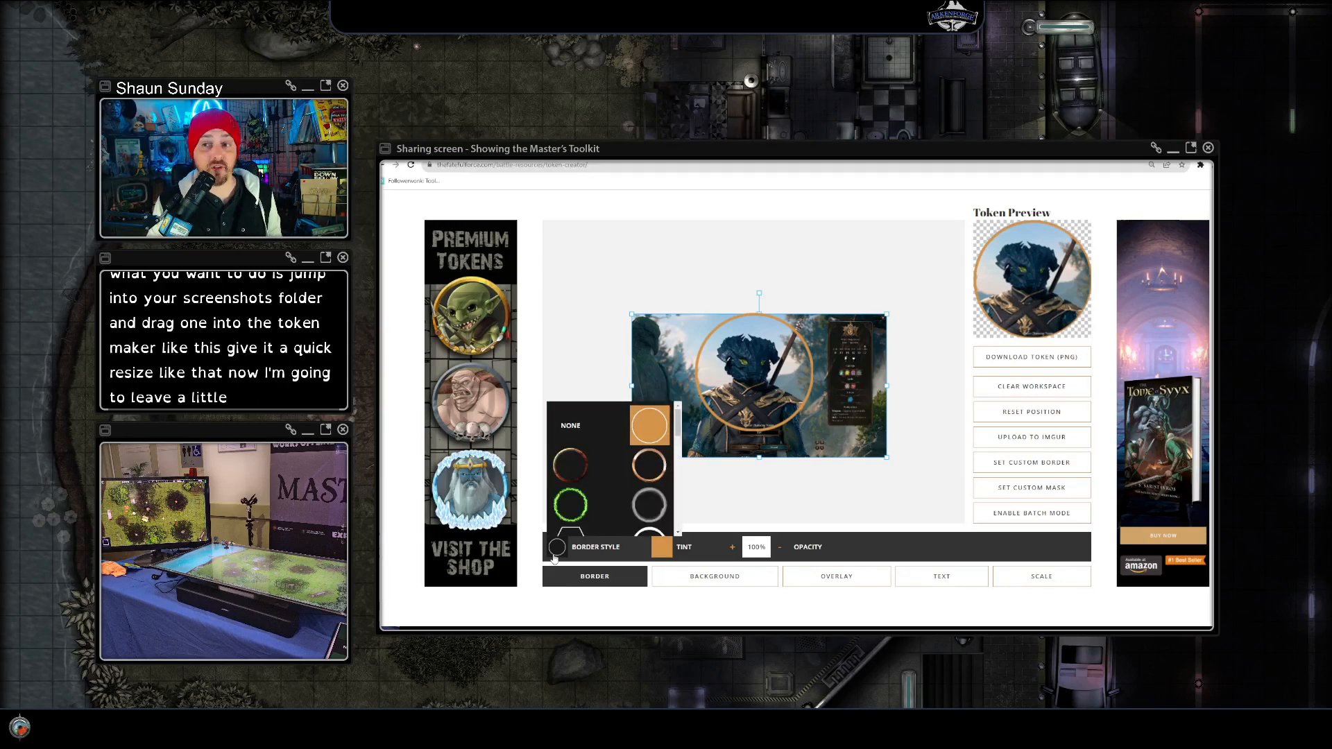
pyautogui.click(568, 503)
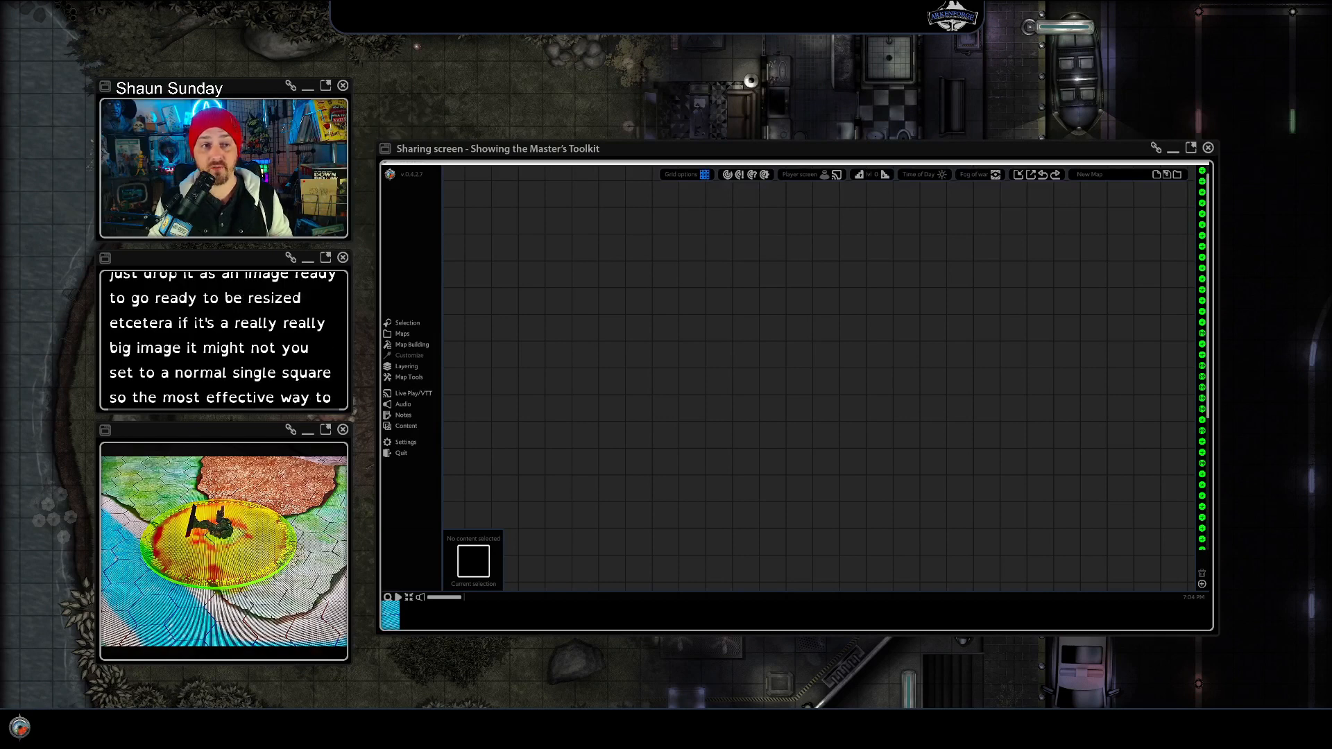
# Step: Import the dragonborn token file and confirm 'Dragonborn' as its hover text
pyautogui.click(1019, 174)
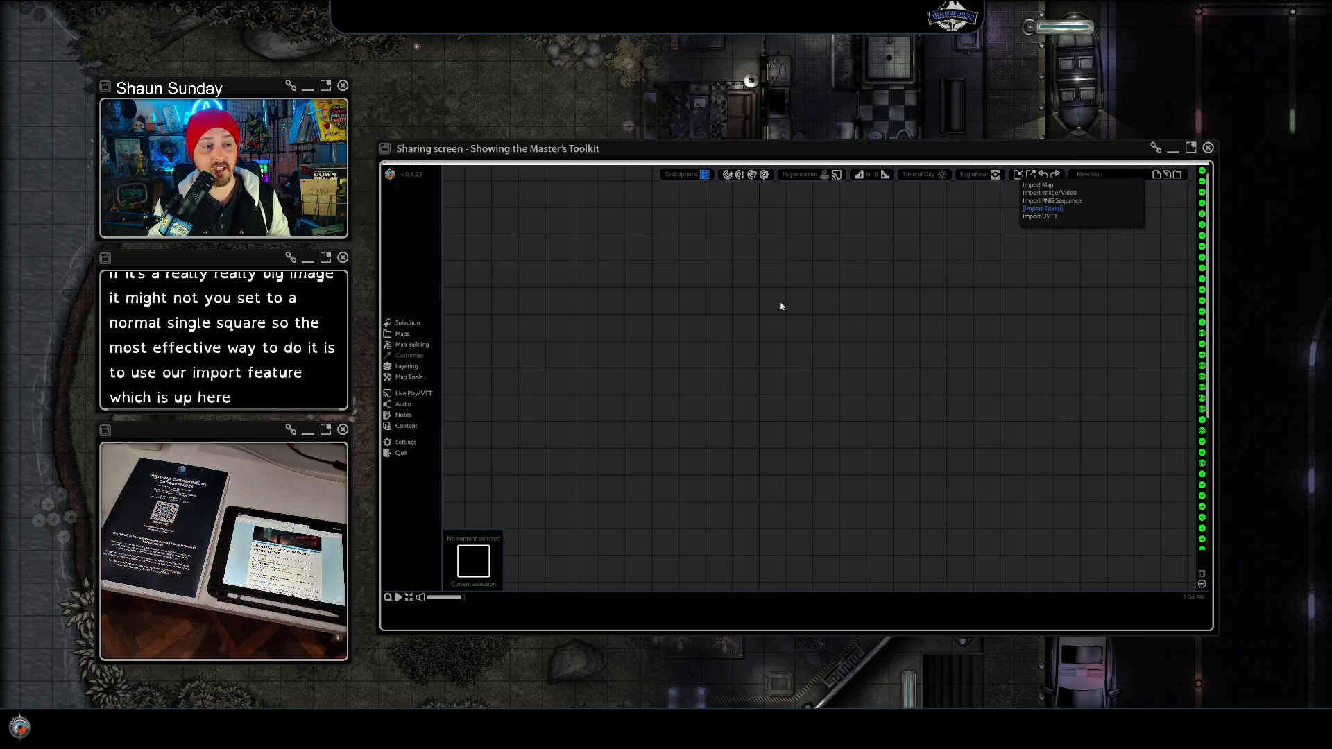
pyautogui.click(1041, 208)
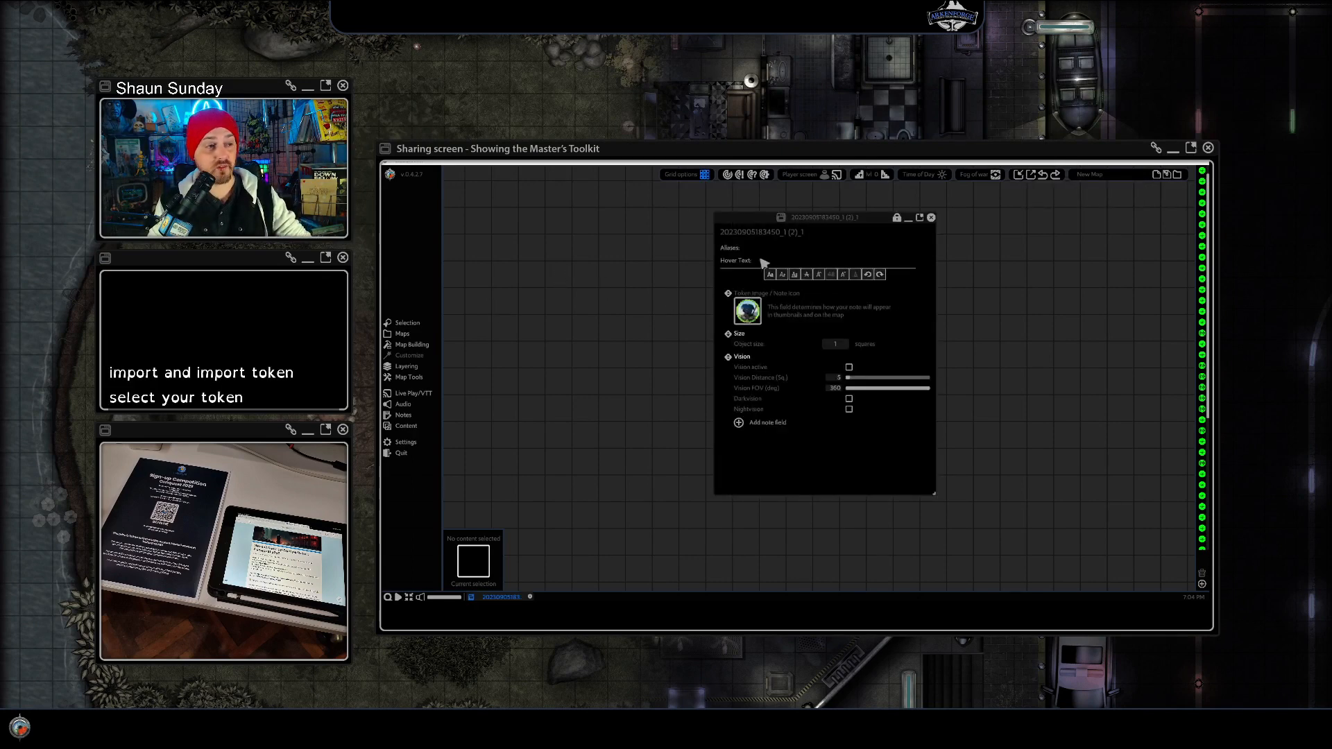
pyautogui.click(735, 261)
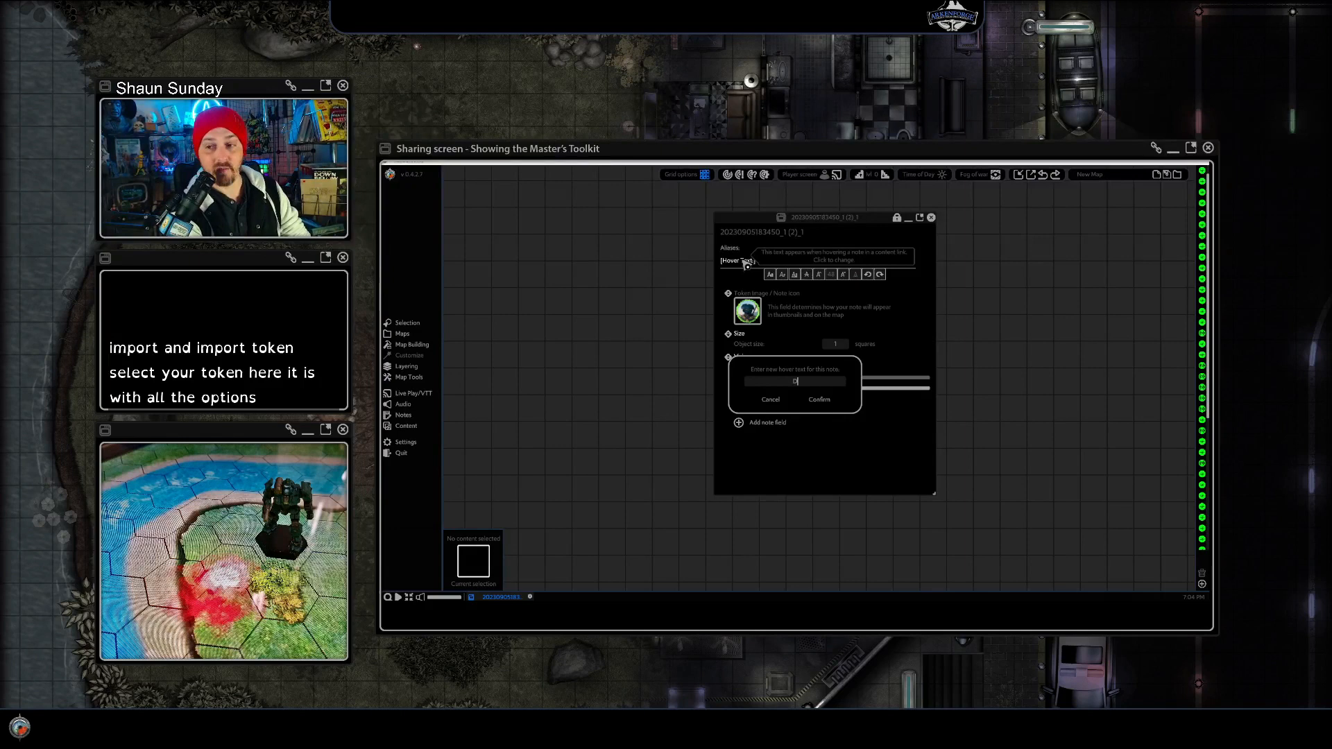
pyautogui.write('Dragonborn')
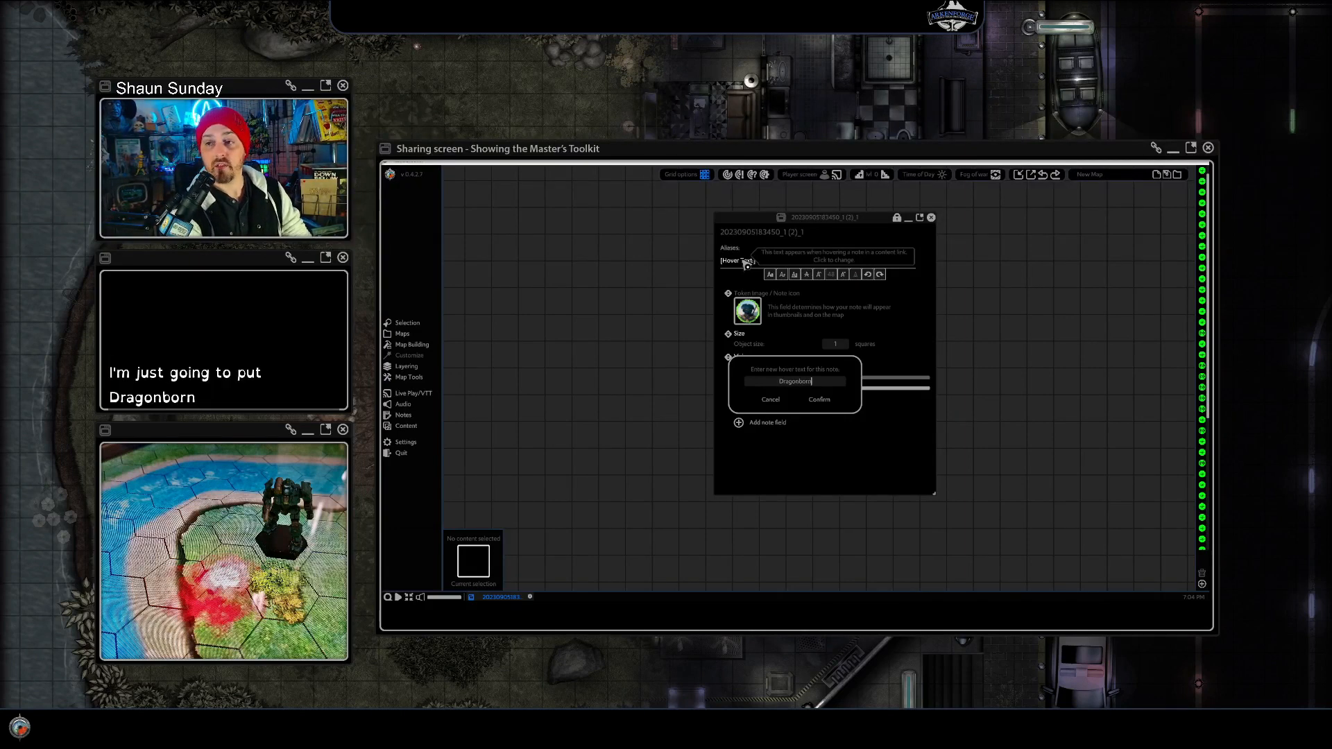
pyautogui.click(819, 399)
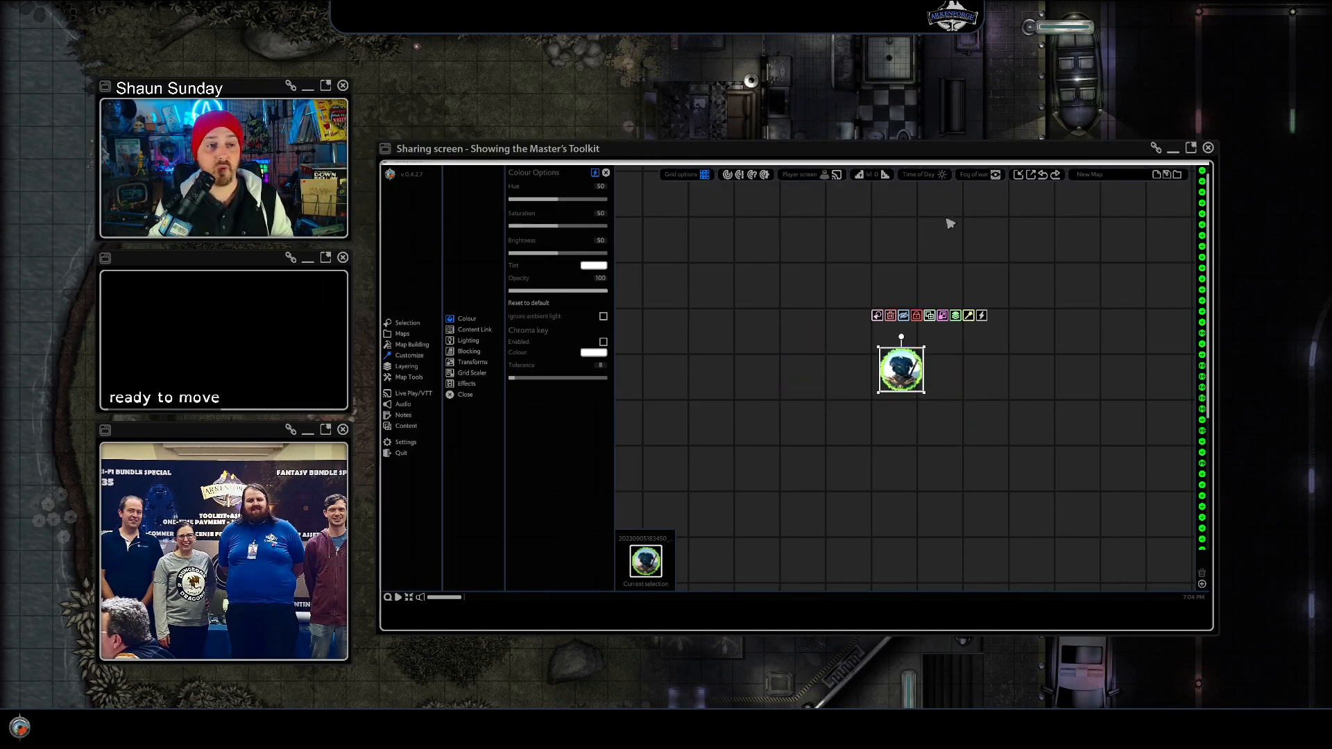
# Step: Enable the token's vision and set the fog of war mode to Vision Only
pyautogui.click(974, 175)
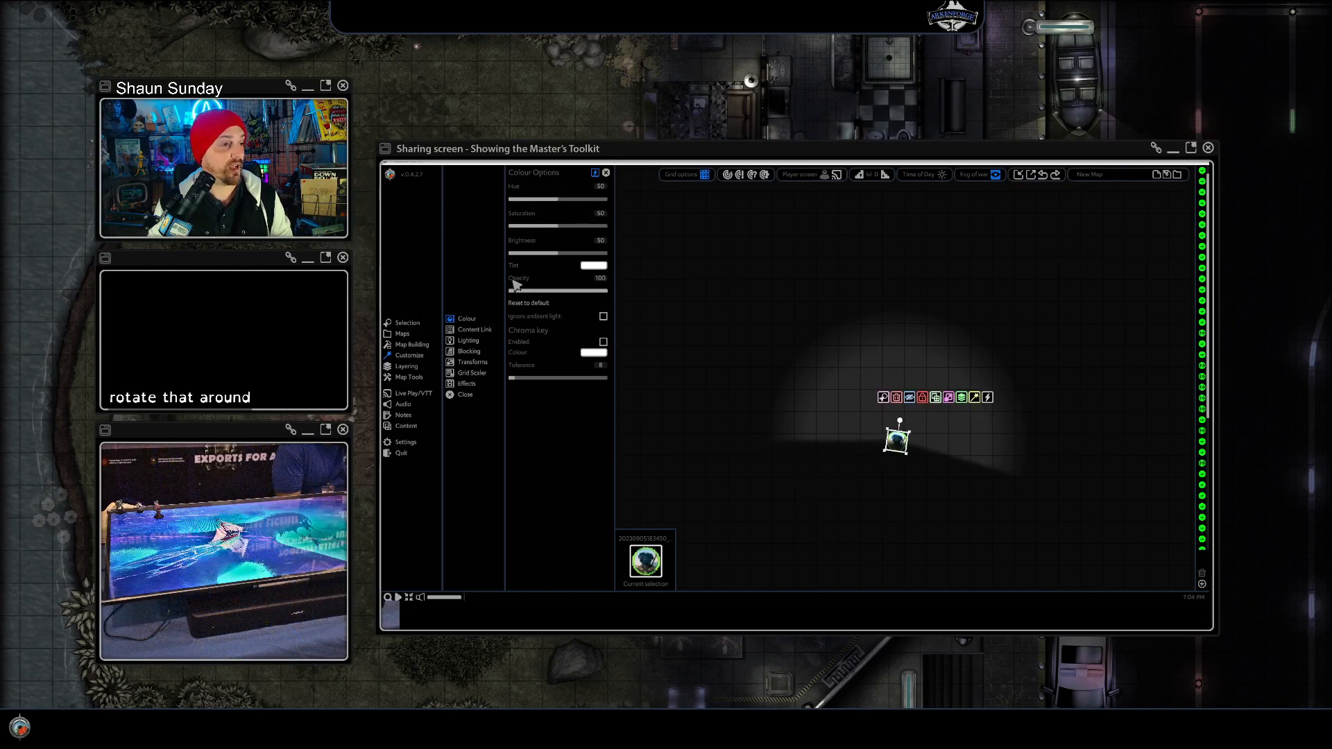
pyautogui.click(990, 175)
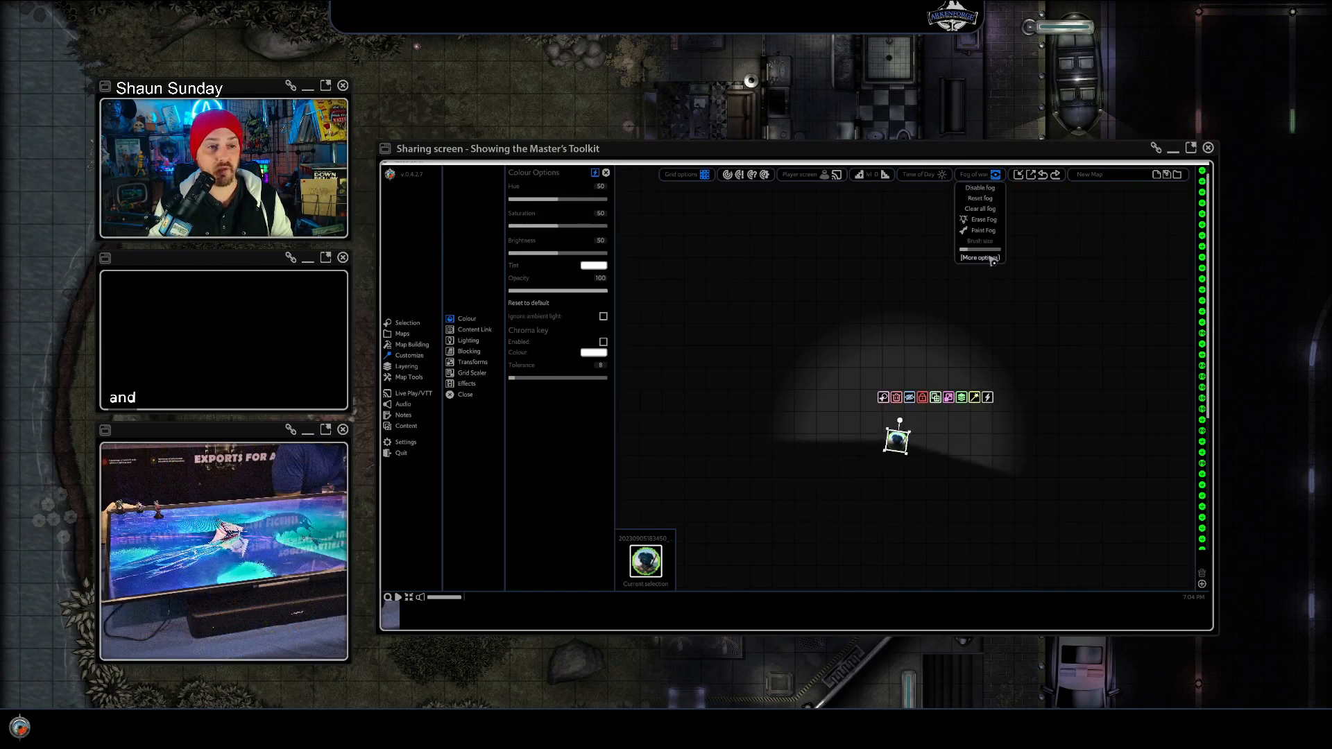
pyautogui.click(978, 258)
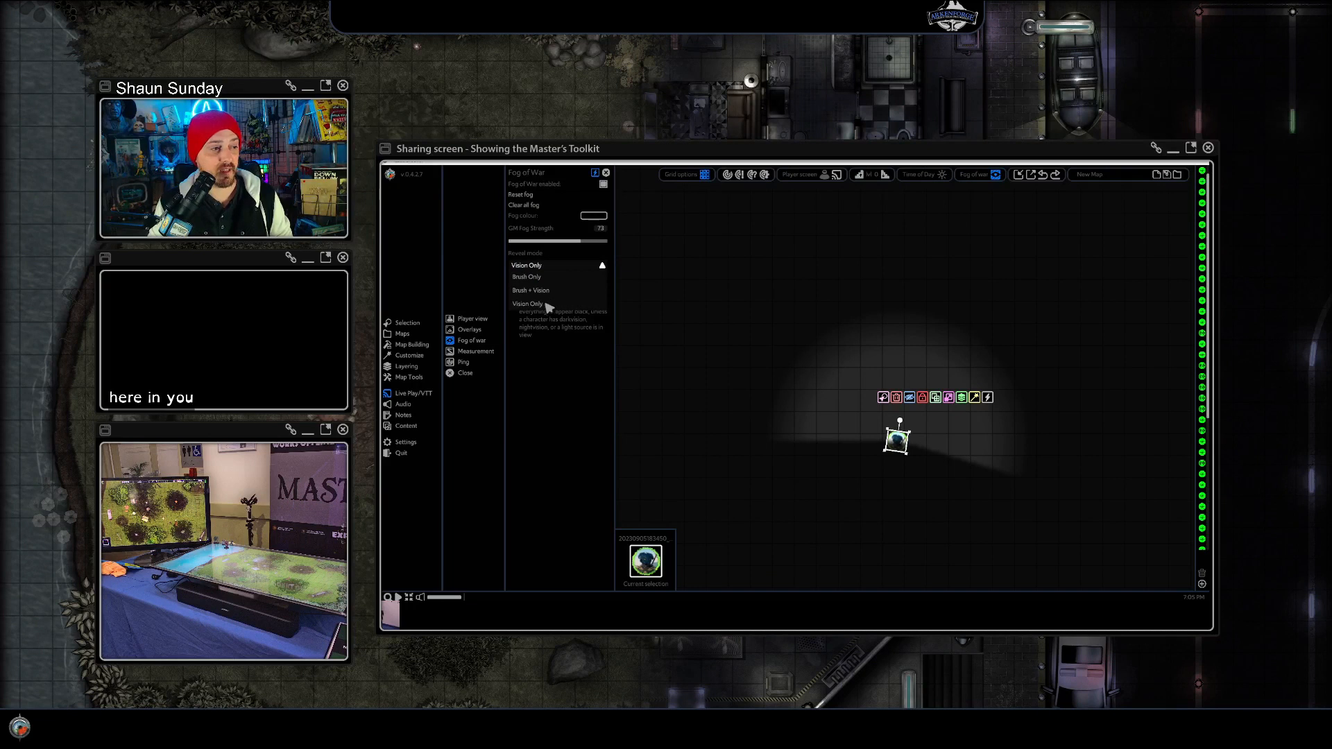
pyautogui.click(526, 303)
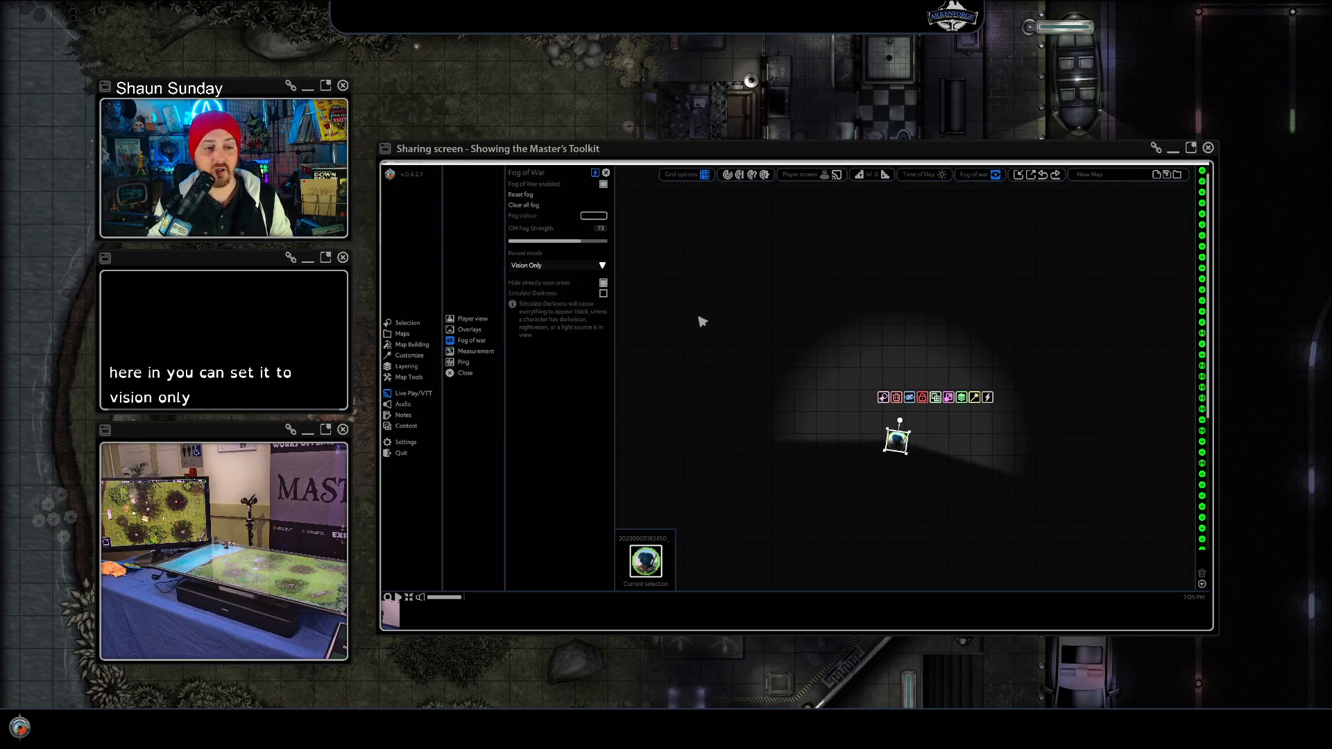